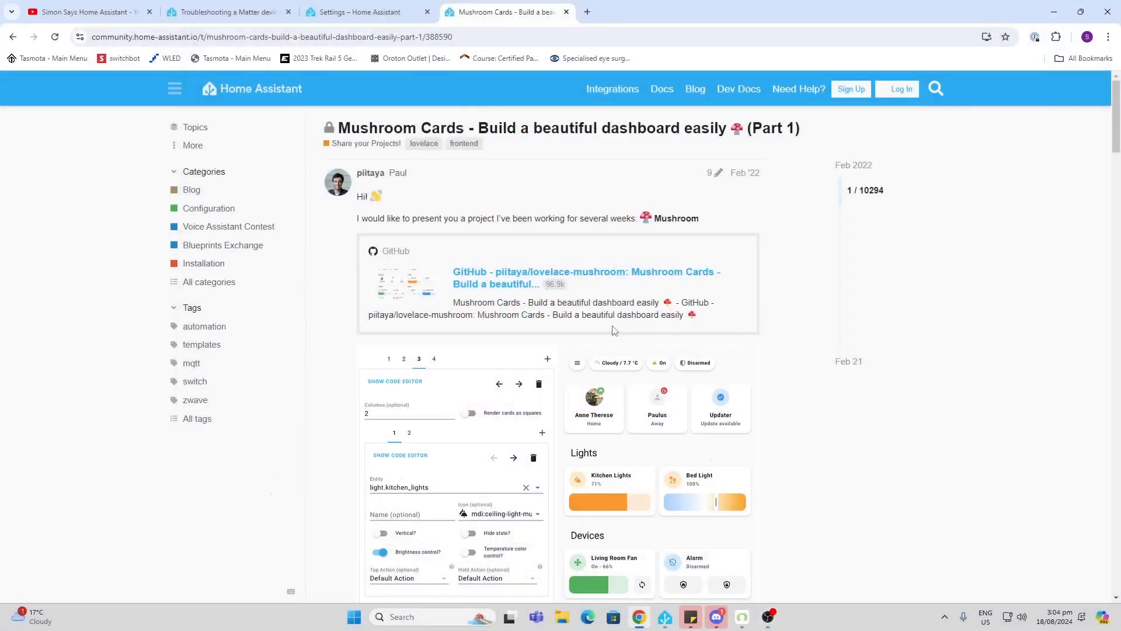
# - Go to the Home Assistant dashboard and enter the Home Assistant Community Store (HACS)
pyautogui.scroll(-3)
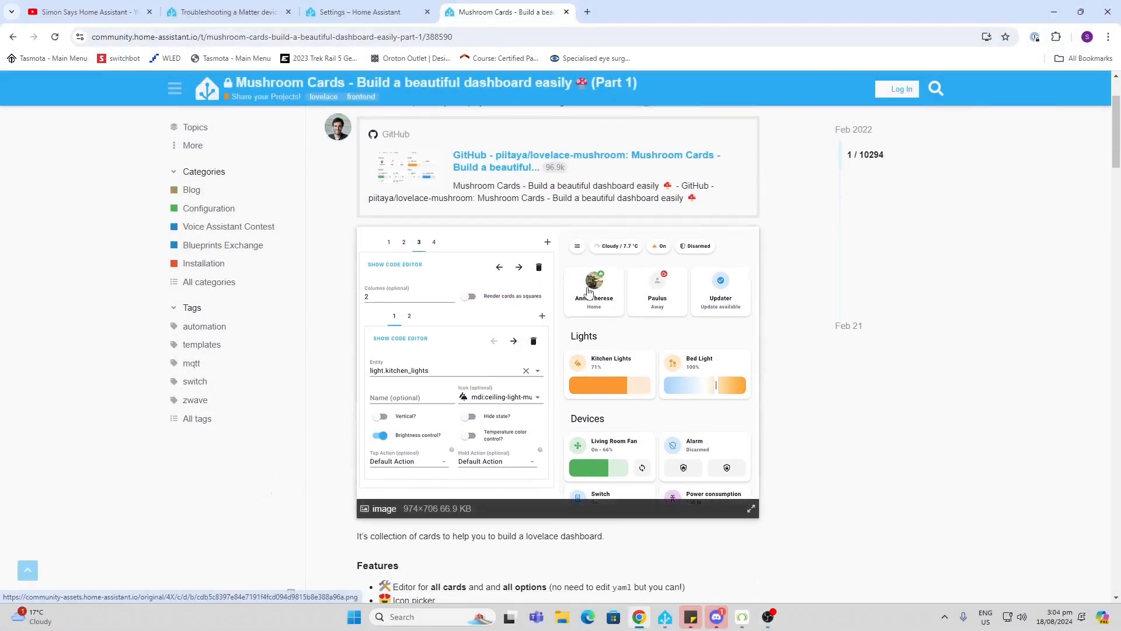
pyautogui.moveTo(705, 387)
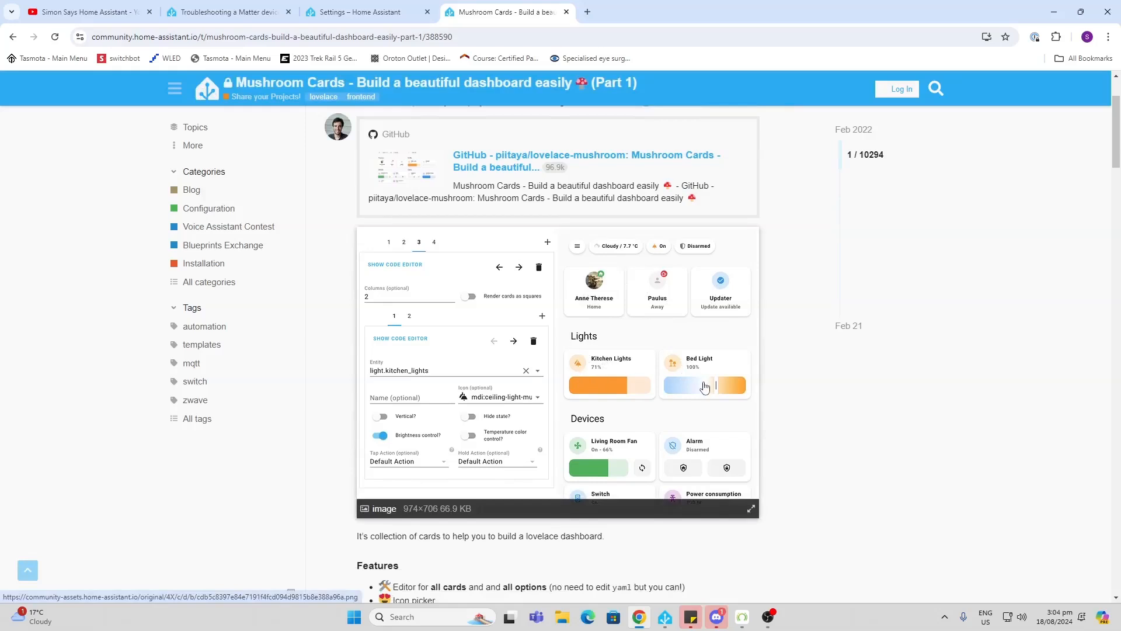
pyautogui.moveTo(704, 393)
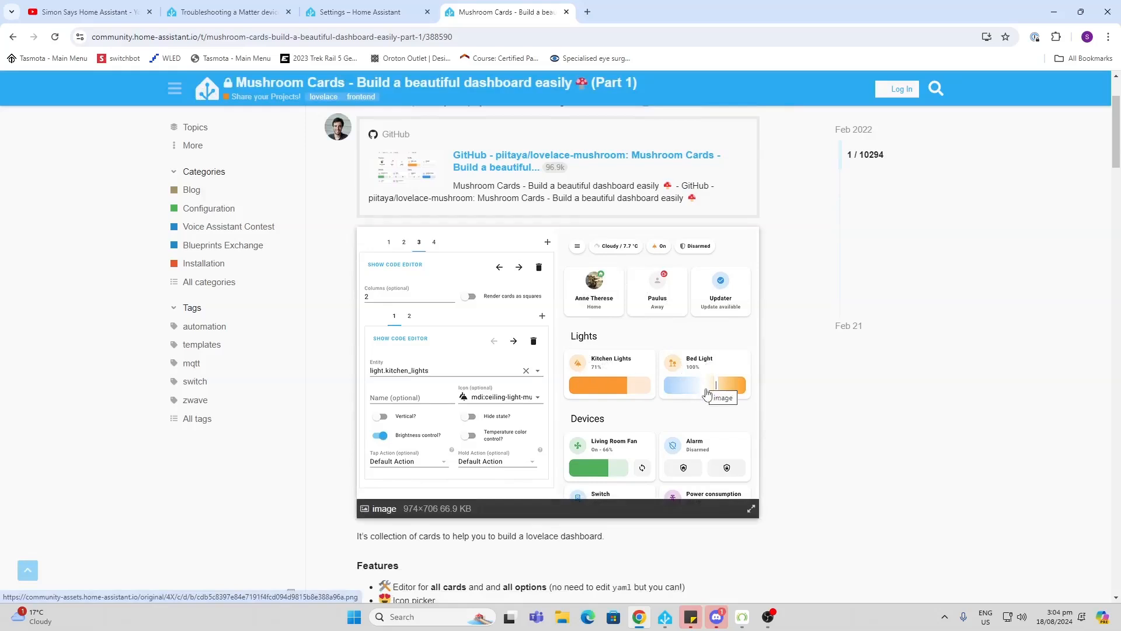
pyautogui.moveTo(721, 452)
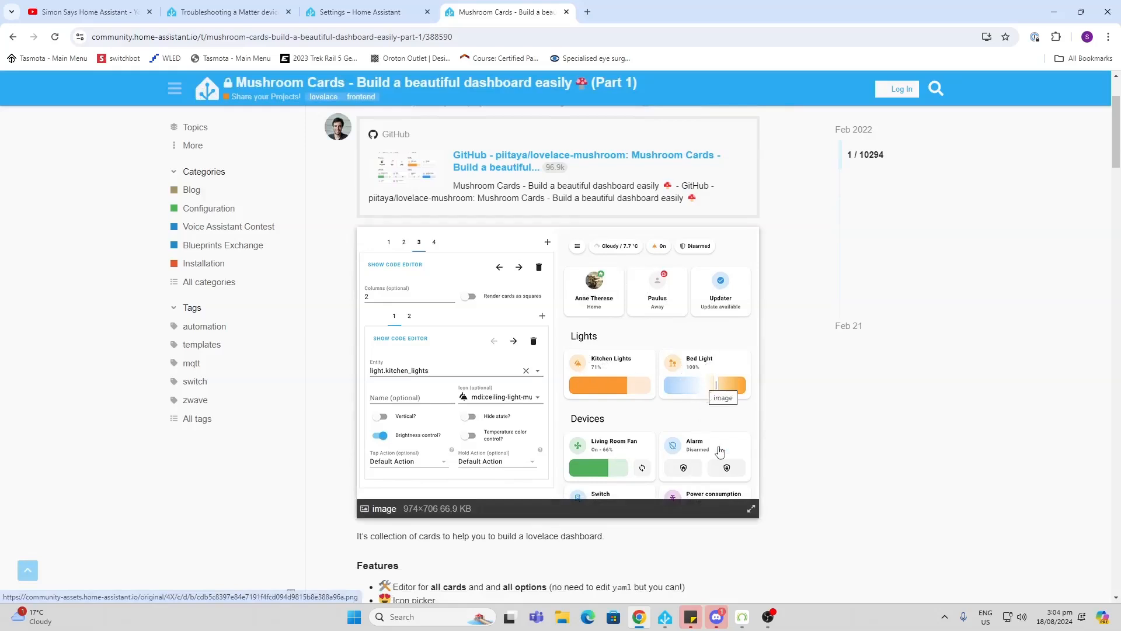
pyautogui.scroll(-3)
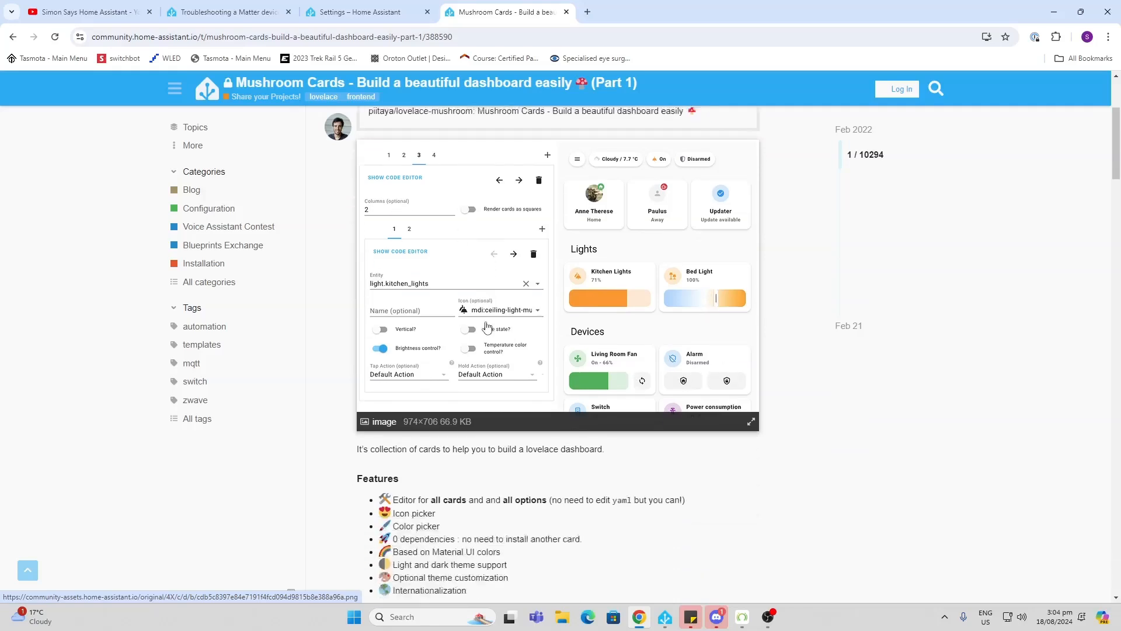
pyautogui.scroll(-3)
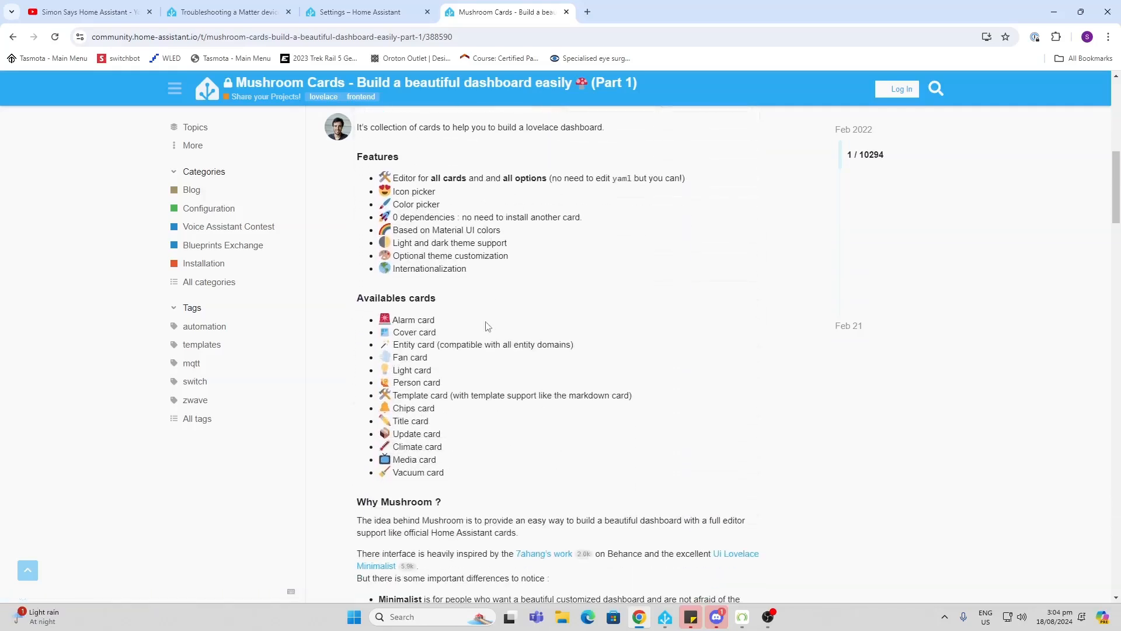
pyautogui.scroll(-3)
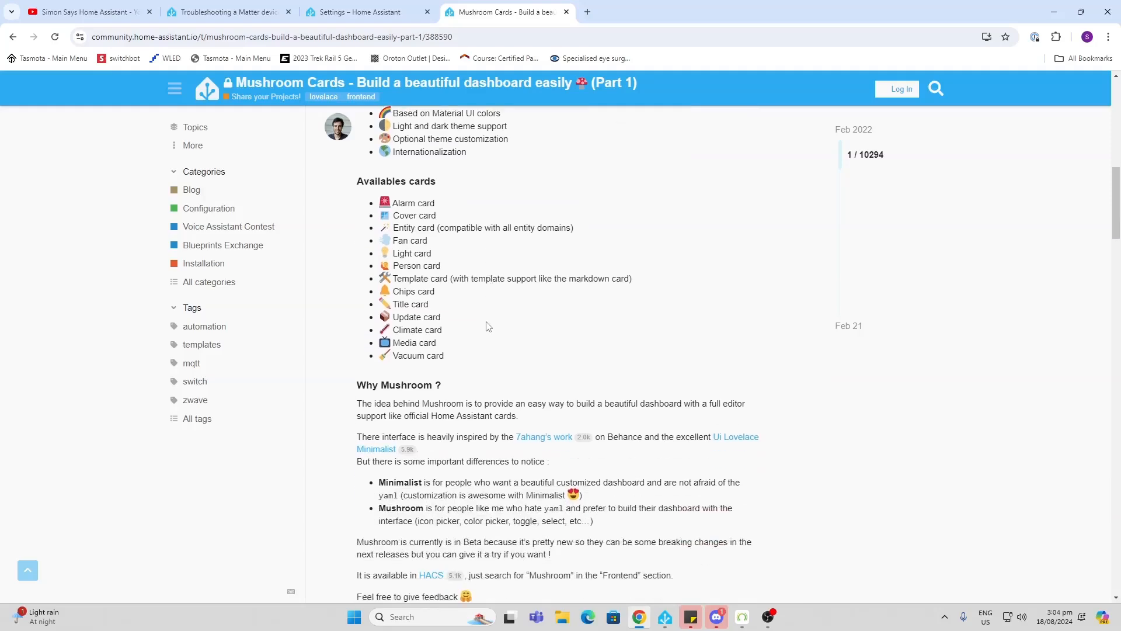
pyautogui.scroll(3)
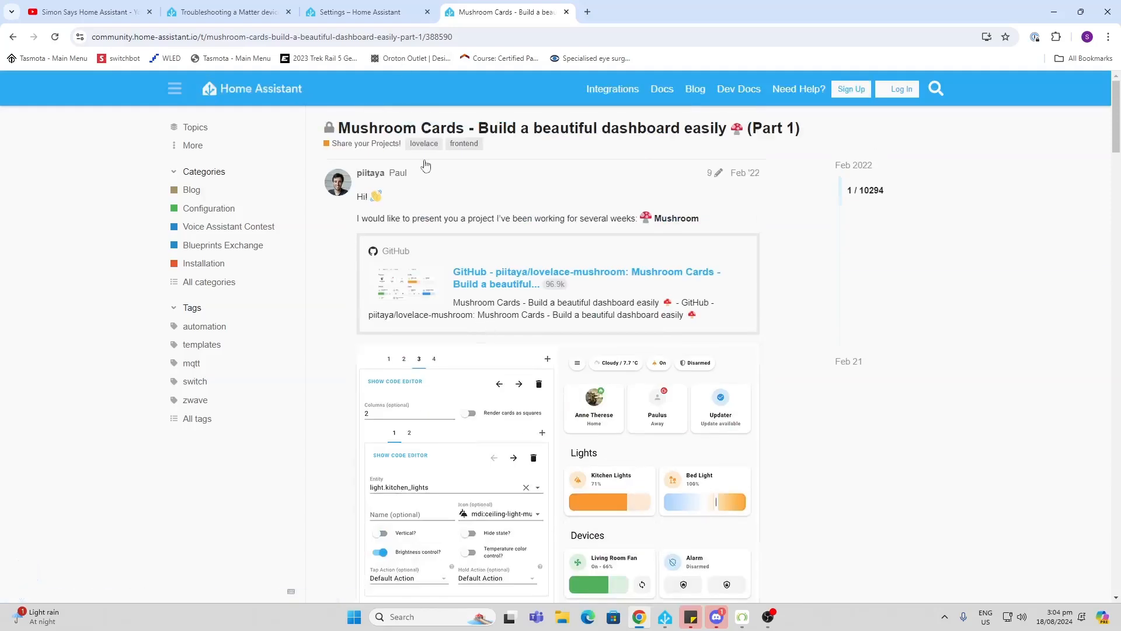
pyautogui.moveTo(344, 184)
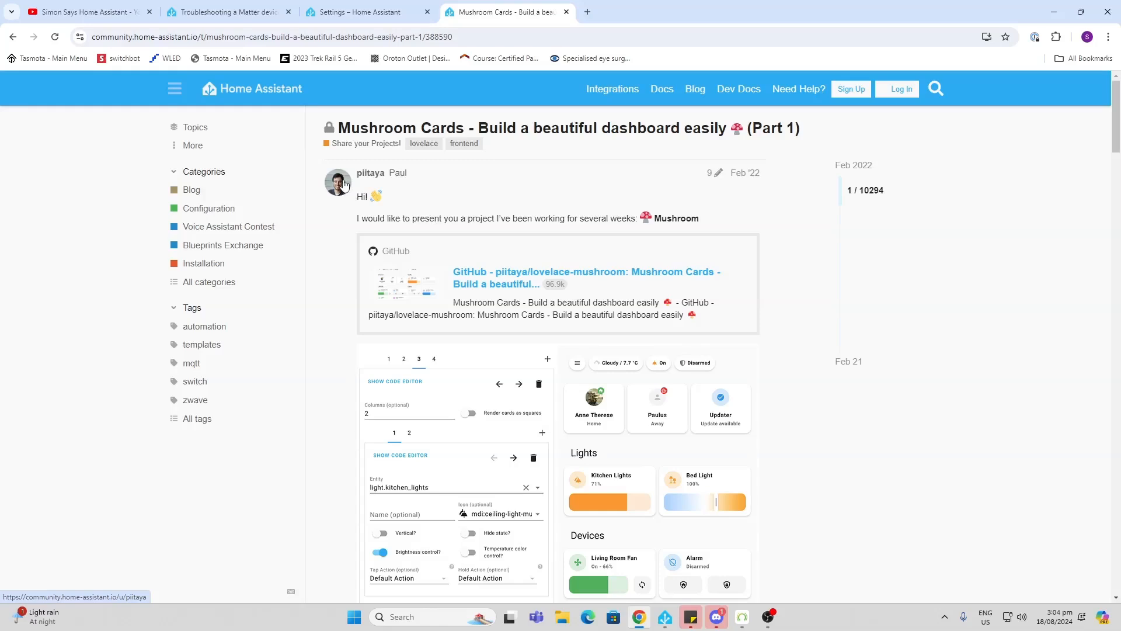
pyautogui.scroll(-3)
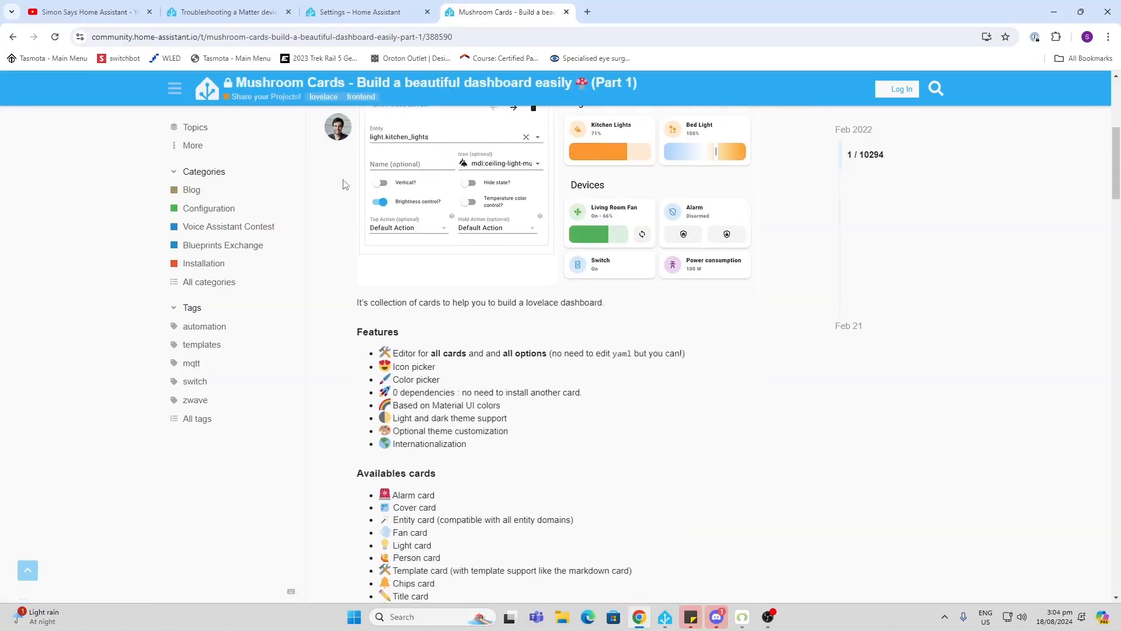
pyautogui.scroll(-3)
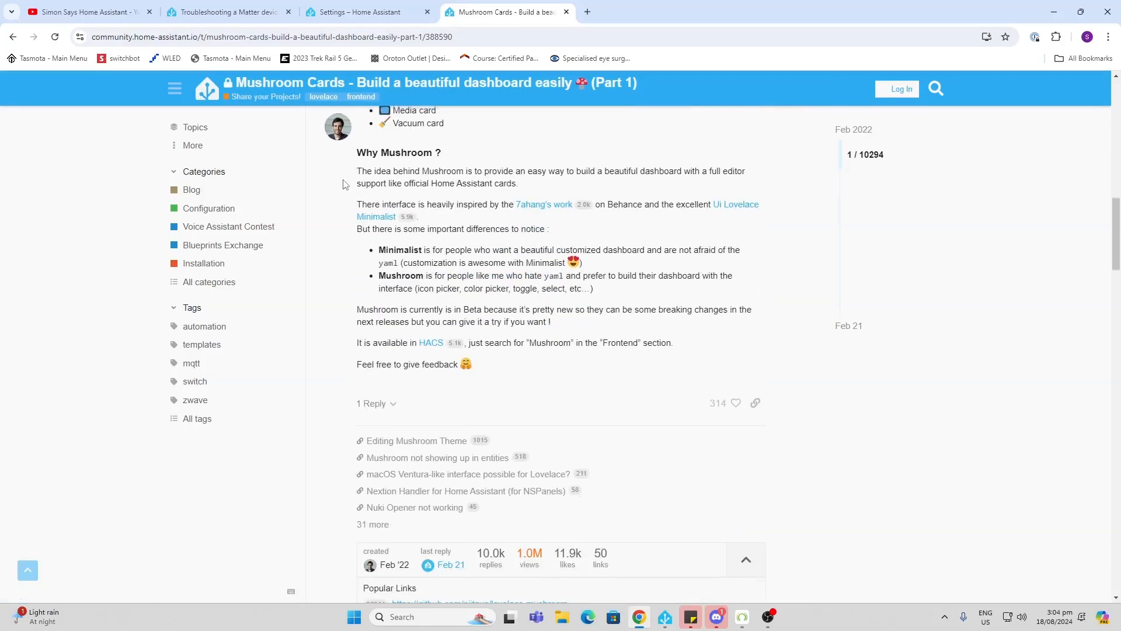
pyautogui.click(84, 12)
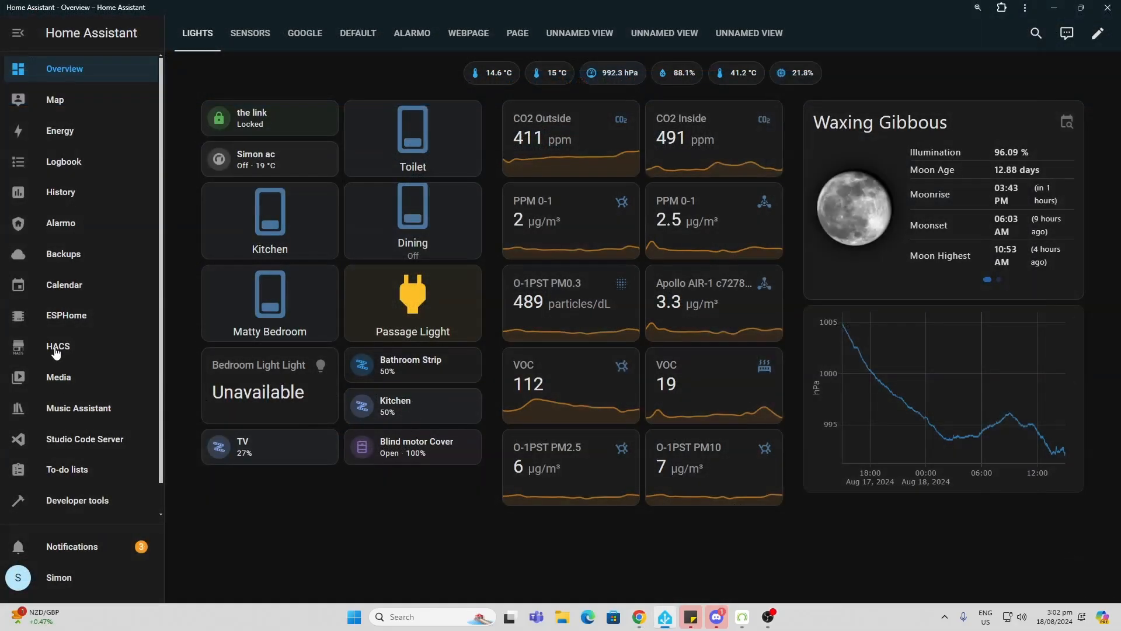
pyautogui.moveTo(56, 352)
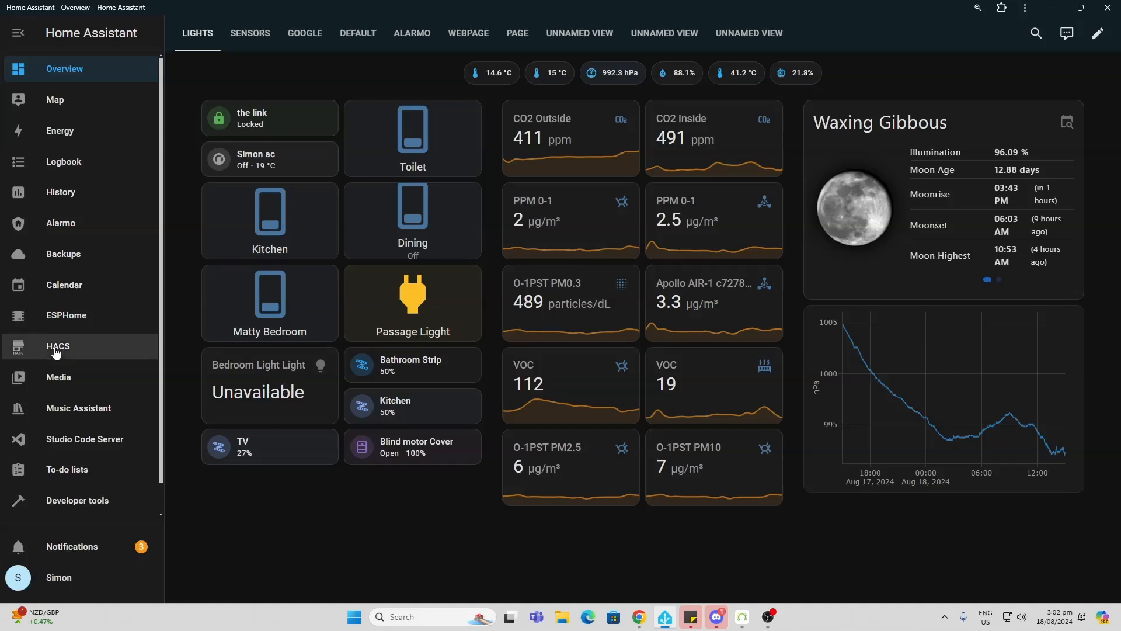
pyautogui.click(57, 349)
pyautogui.write('m')
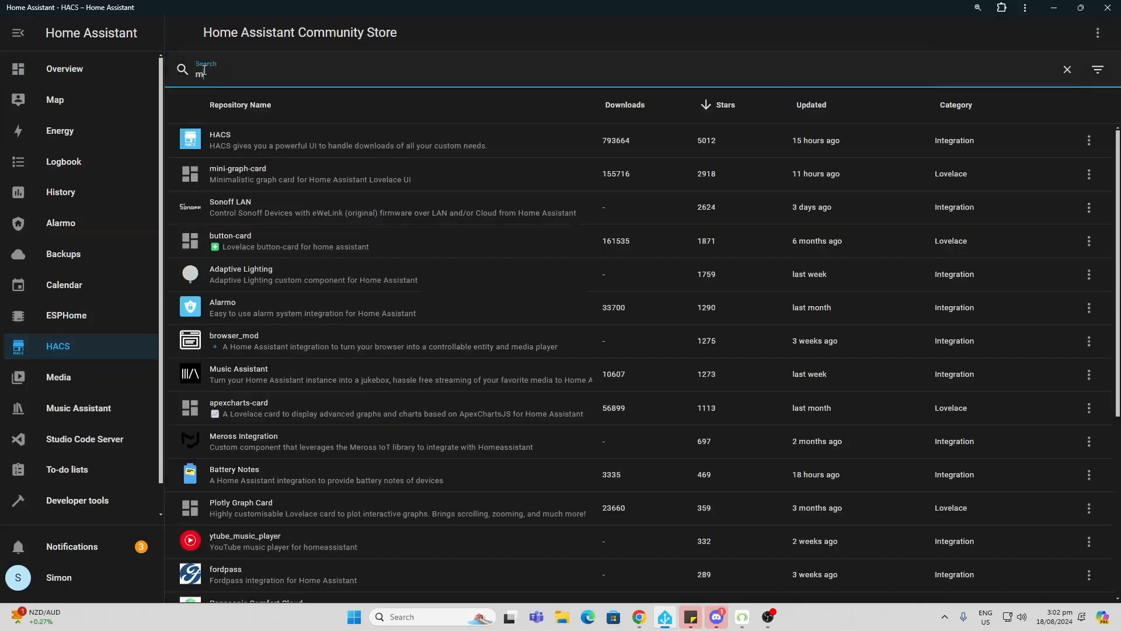
# - Search for 'mushroom' and download the Mushroom card collection (v4.0.3)
pyautogui.write('ush')
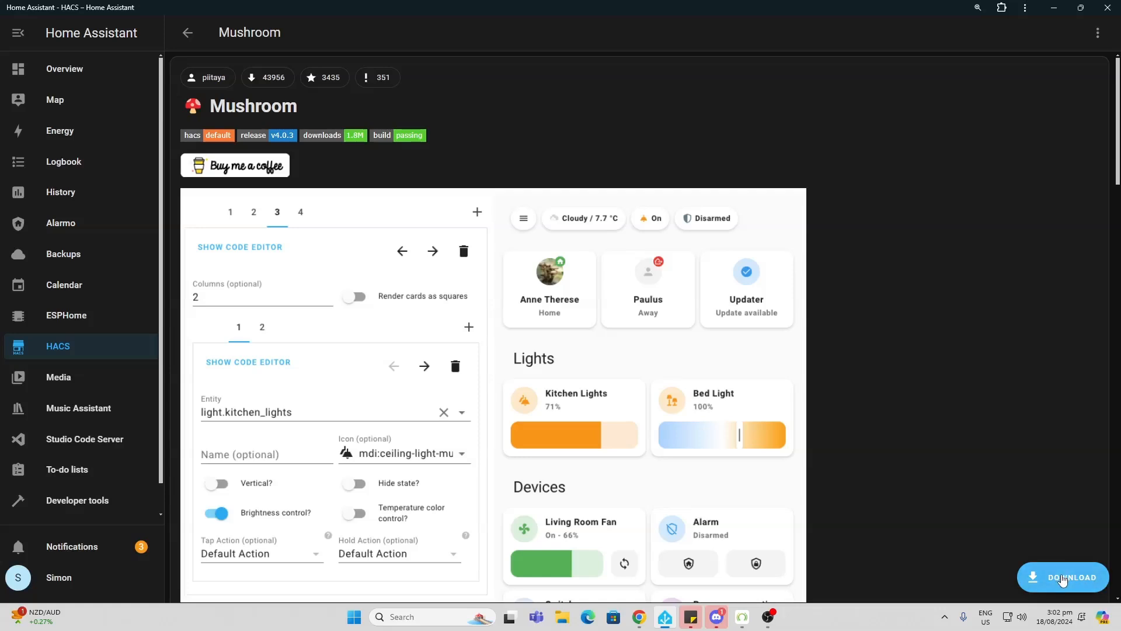
pyautogui.click(1063, 577)
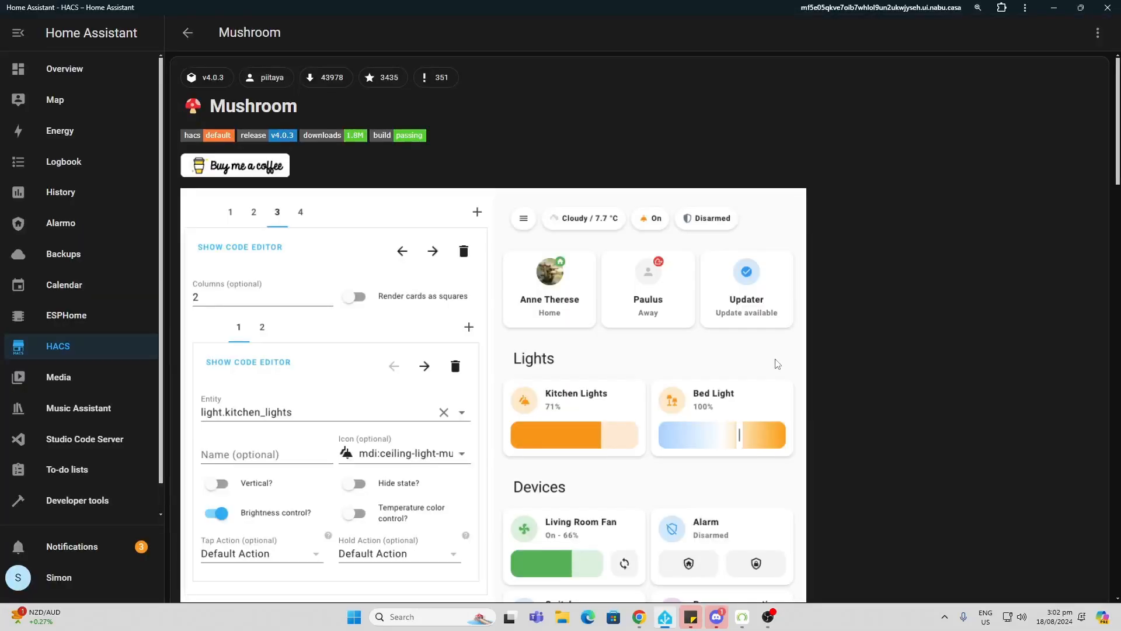
pyautogui.moveTo(15, 193)
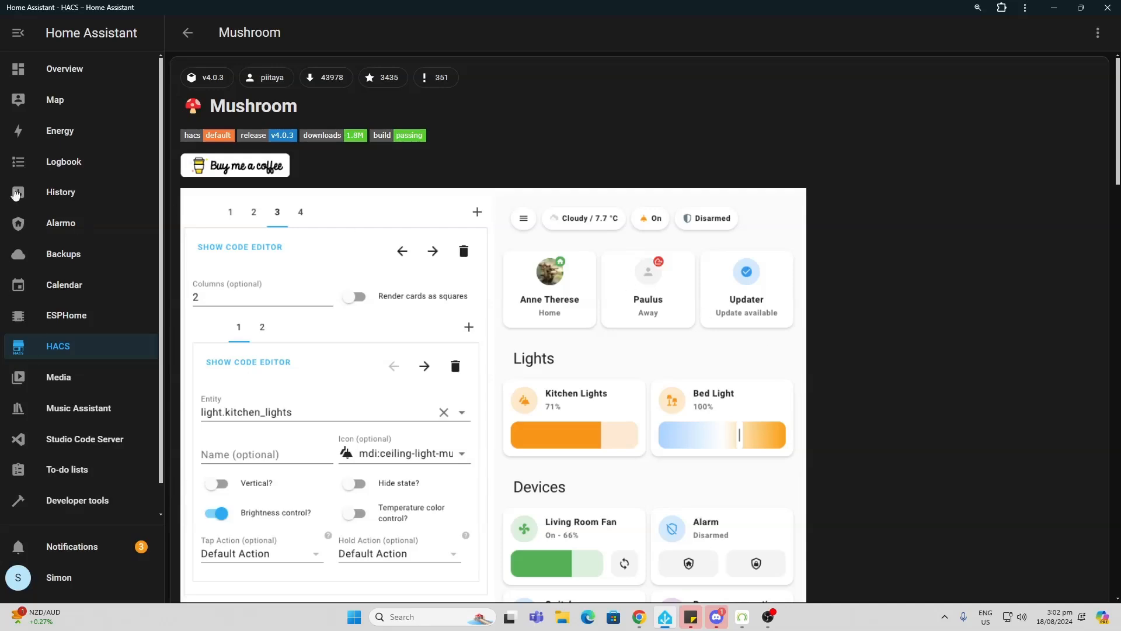
# - Put the Overview dashboard into edit mode and begin adding a new card
pyautogui.click(63, 69)
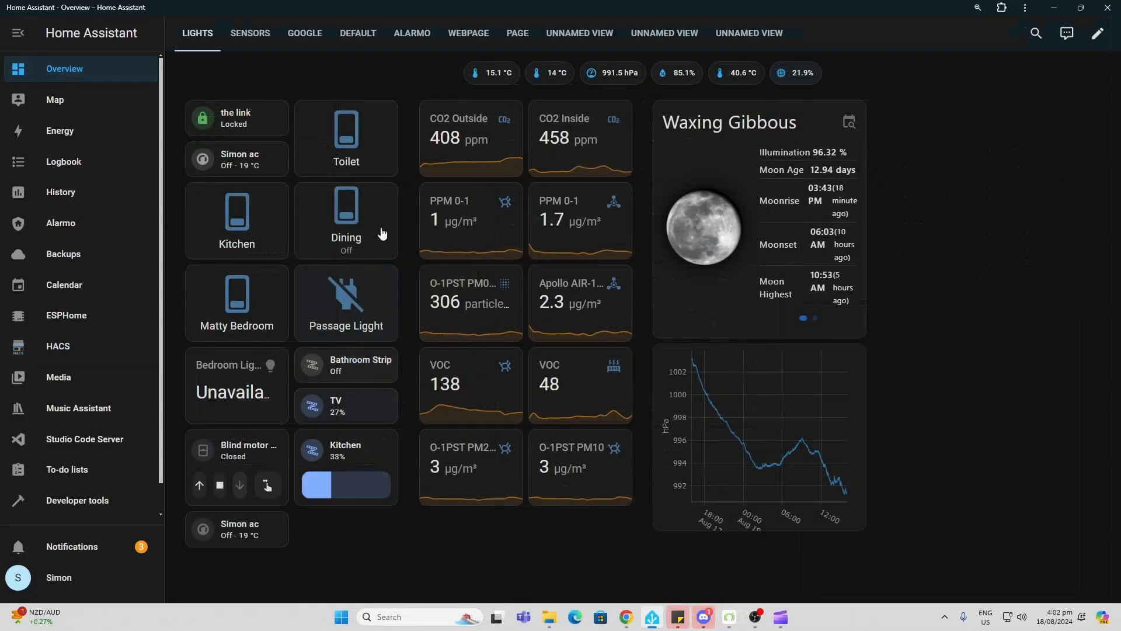
pyautogui.click(1085, 32)
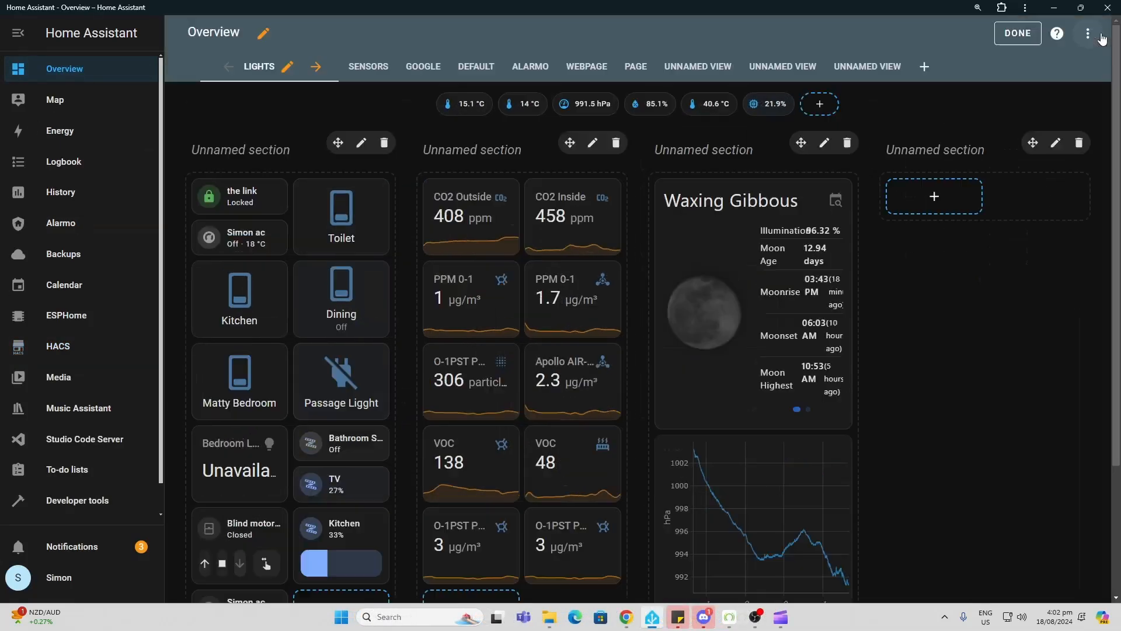
pyautogui.scroll(-3)
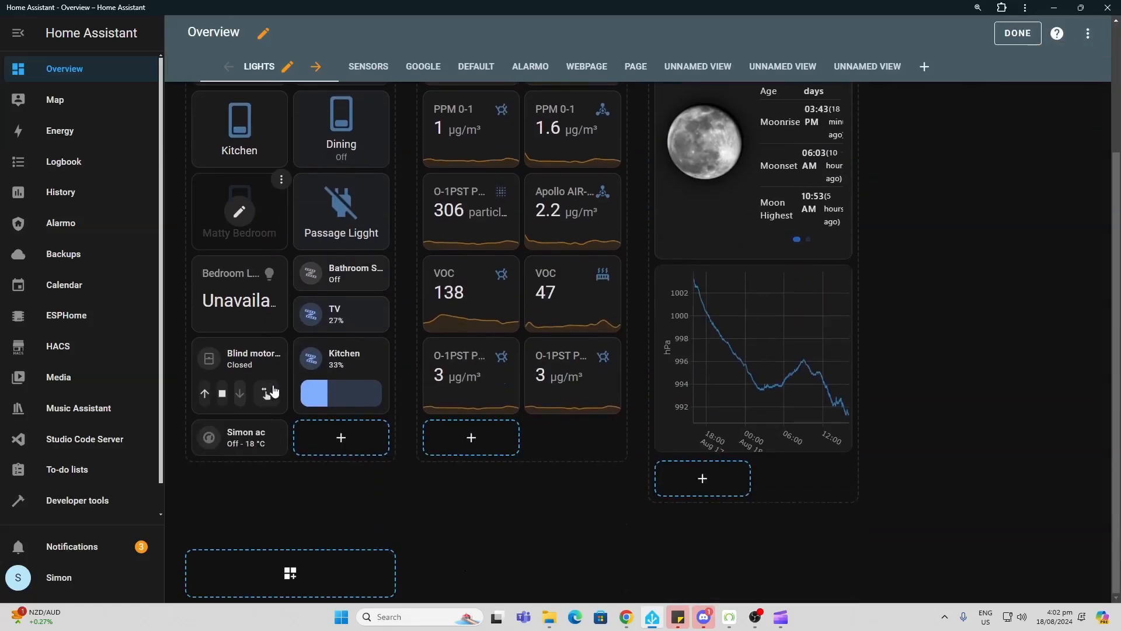
pyautogui.moveTo(341, 437)
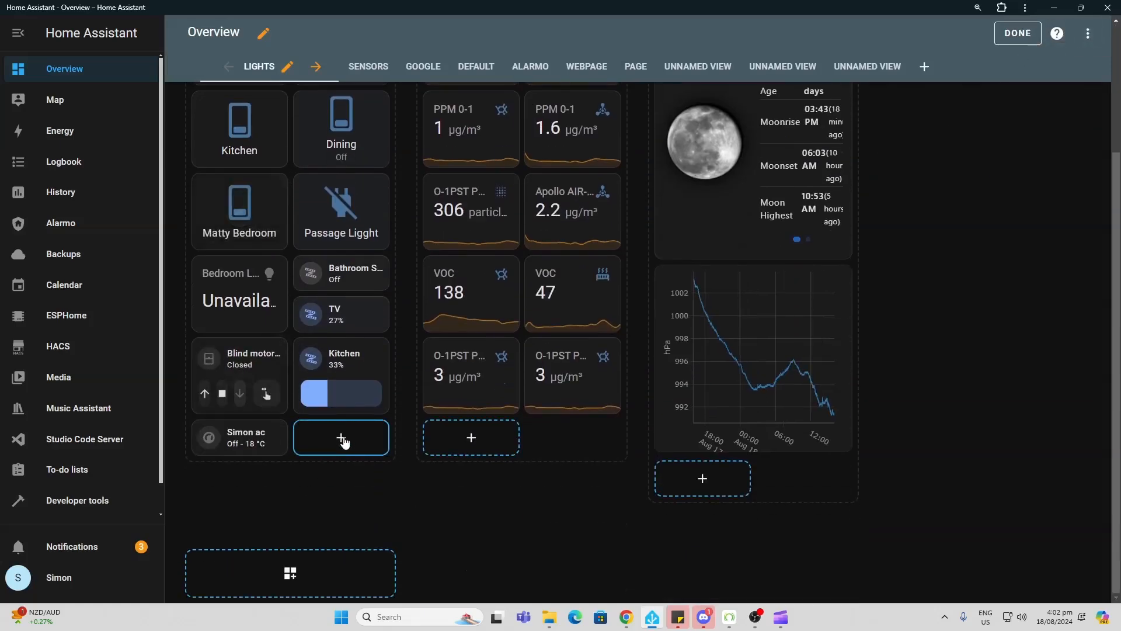
pyautogui.click(341, 437)
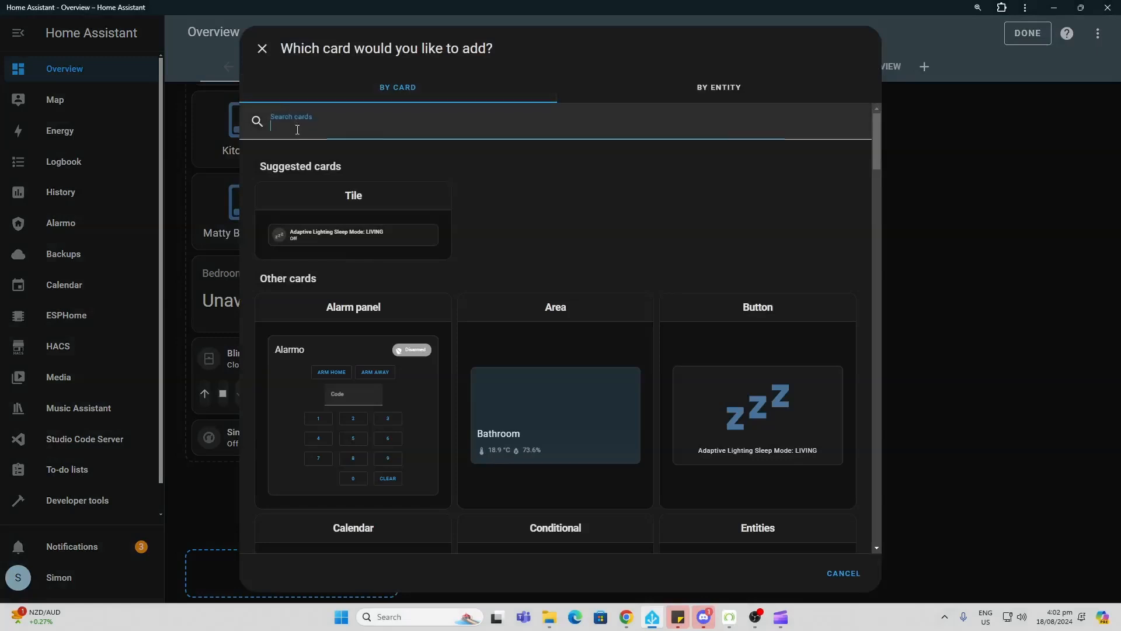
# - Filter the card catalogue by 'mush' and bring the Mushroom Vacuum Card into view
pyautogui.write('mush')
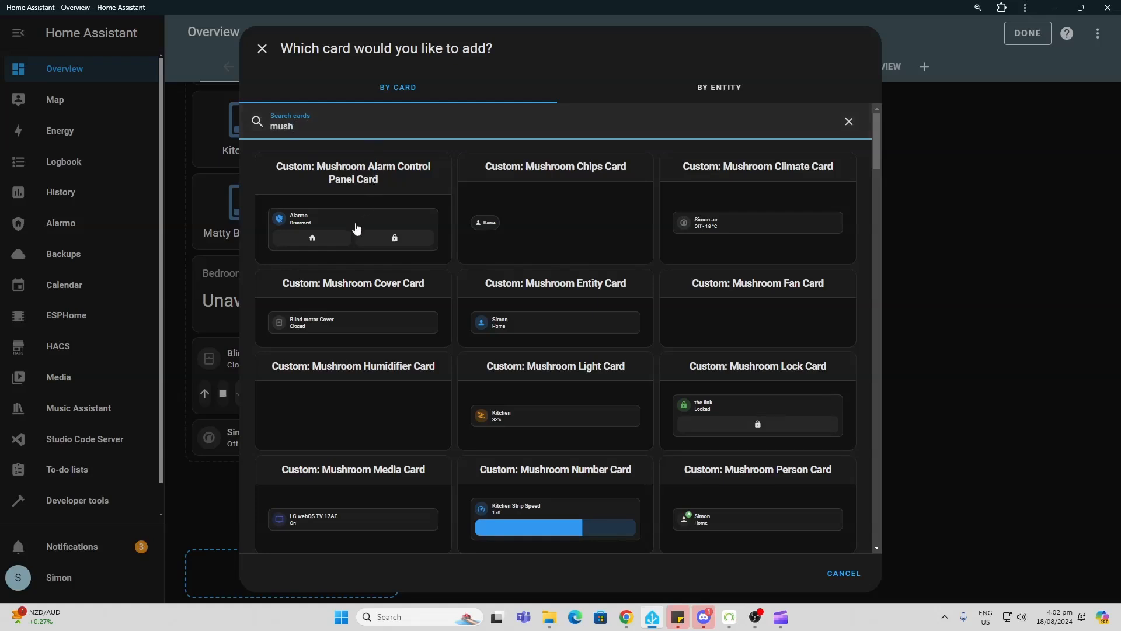
pyautogui.moveTo(780, 331)
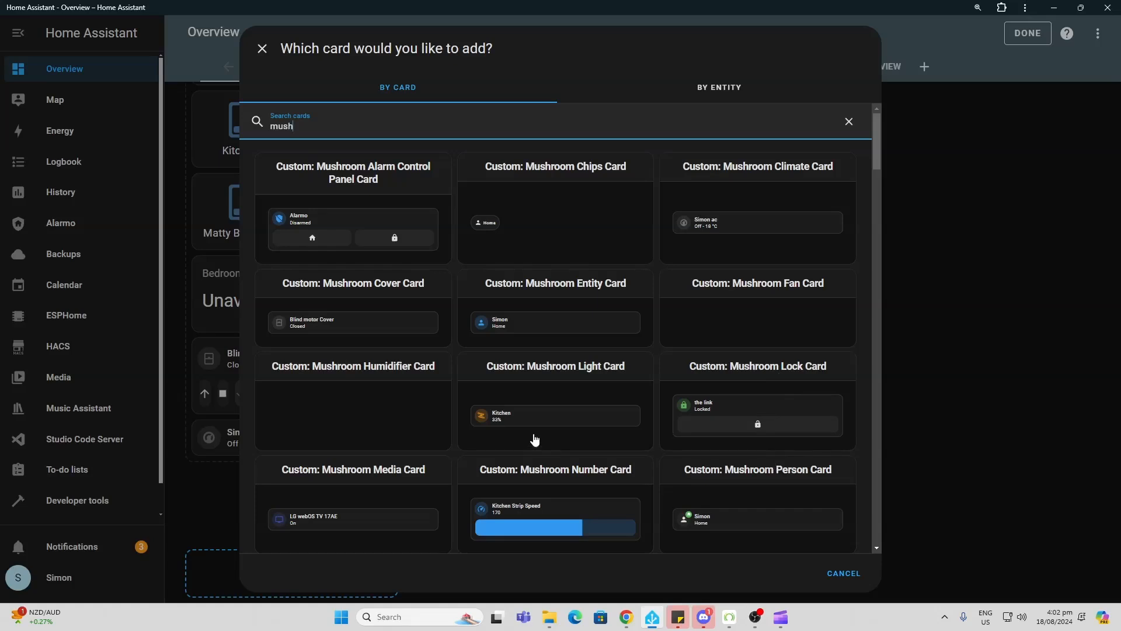
pyautogui.scroll(-3)
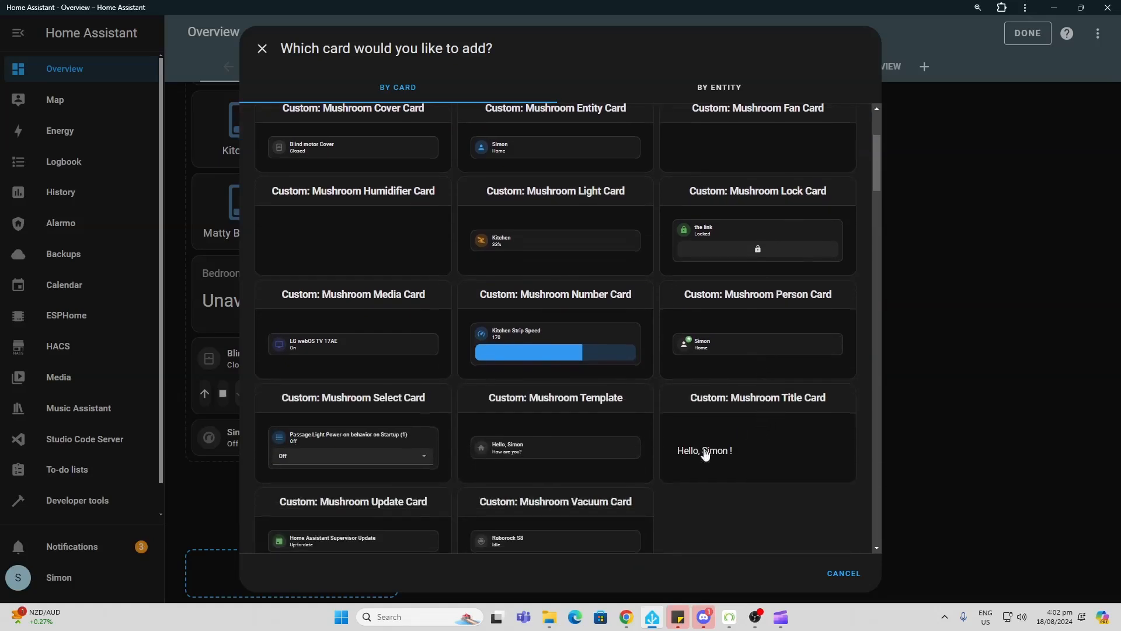
pyautogui.scroll(-3)
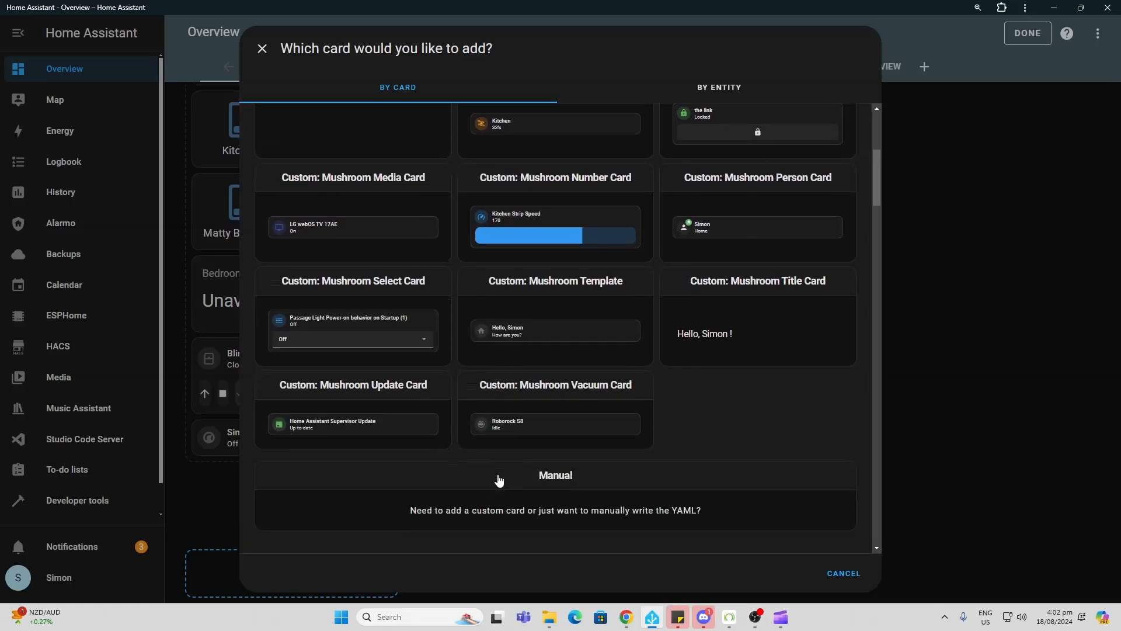
pyautogui.moveTo(529, 432)
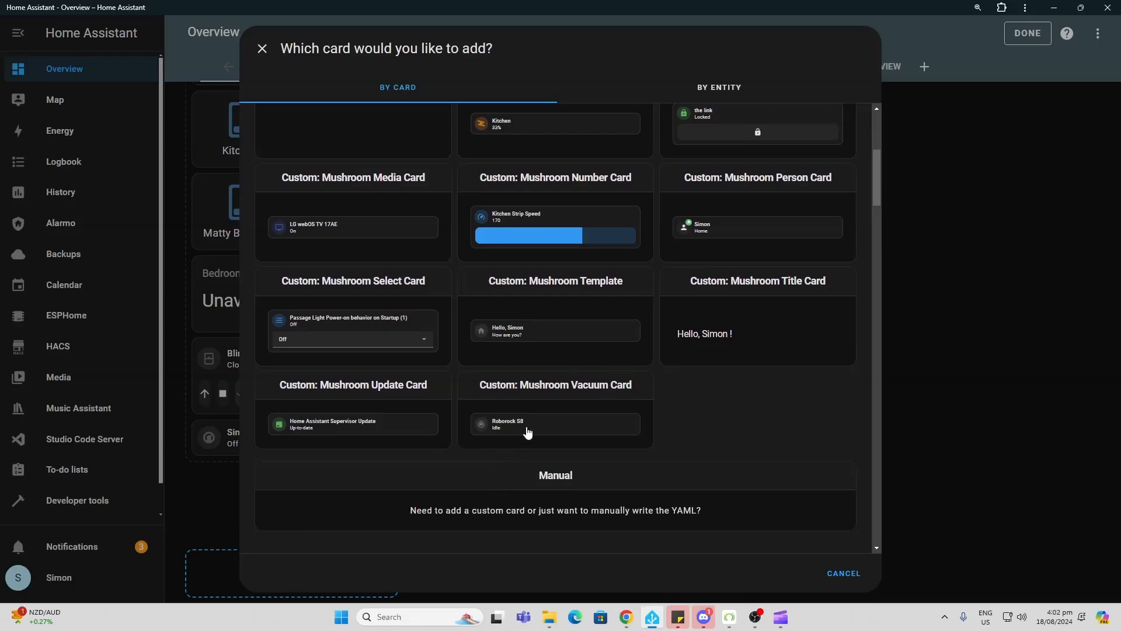
pyautogui.moveTo(532, 429)
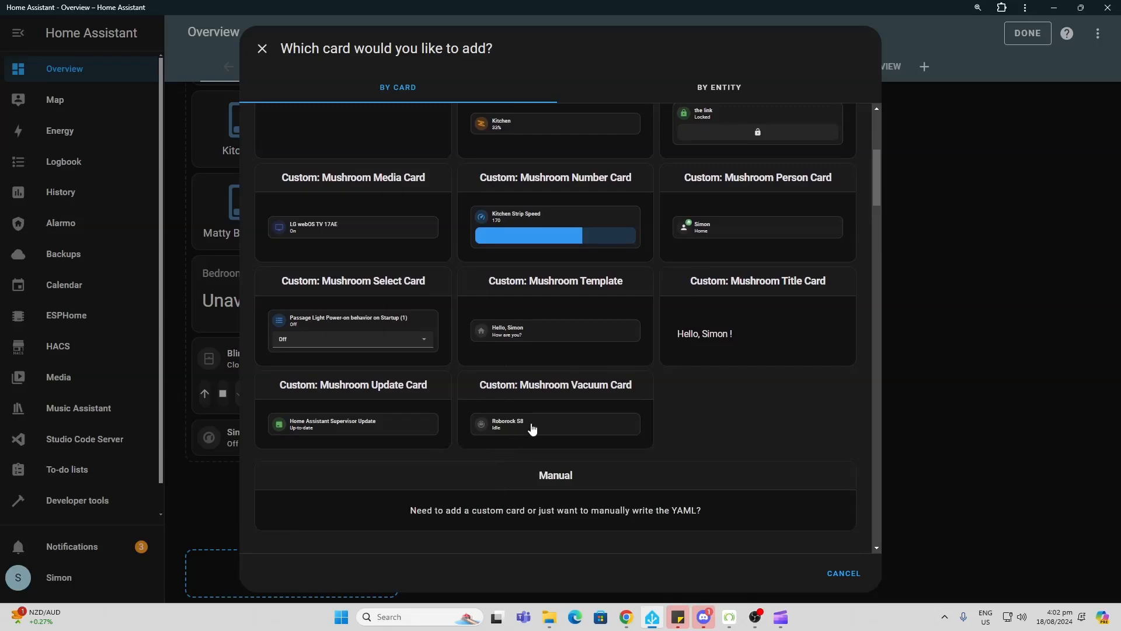
# - Choose the Mushroom Vacuum Card for Roborock S8 with animated icon and filled container
pyautogui.click(554, 423)
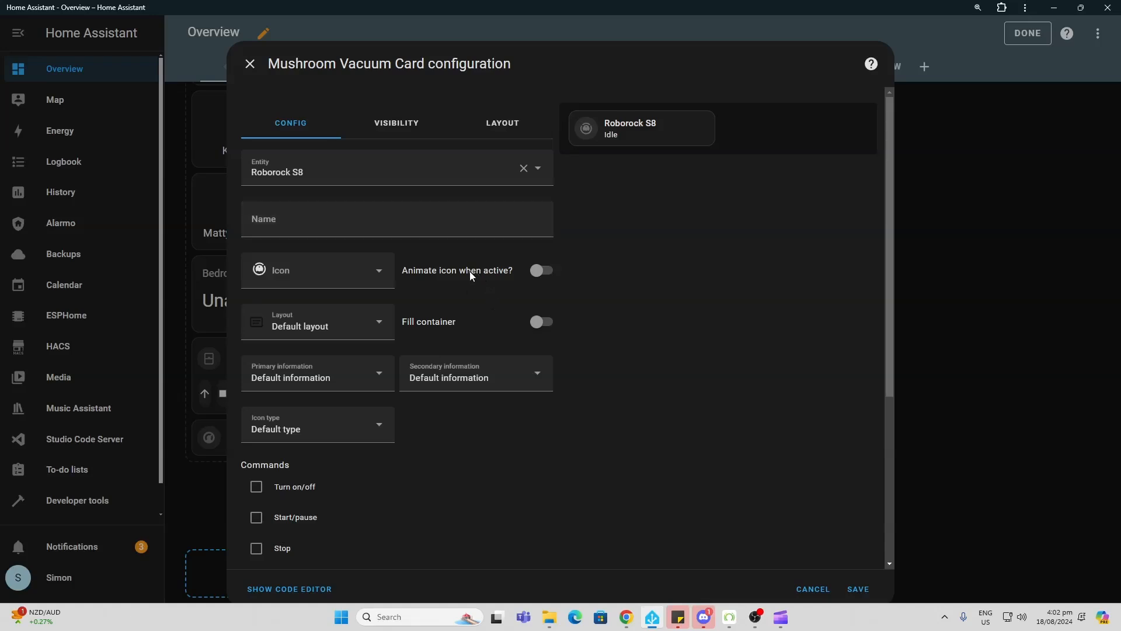
pyautogui.click(541, 270)
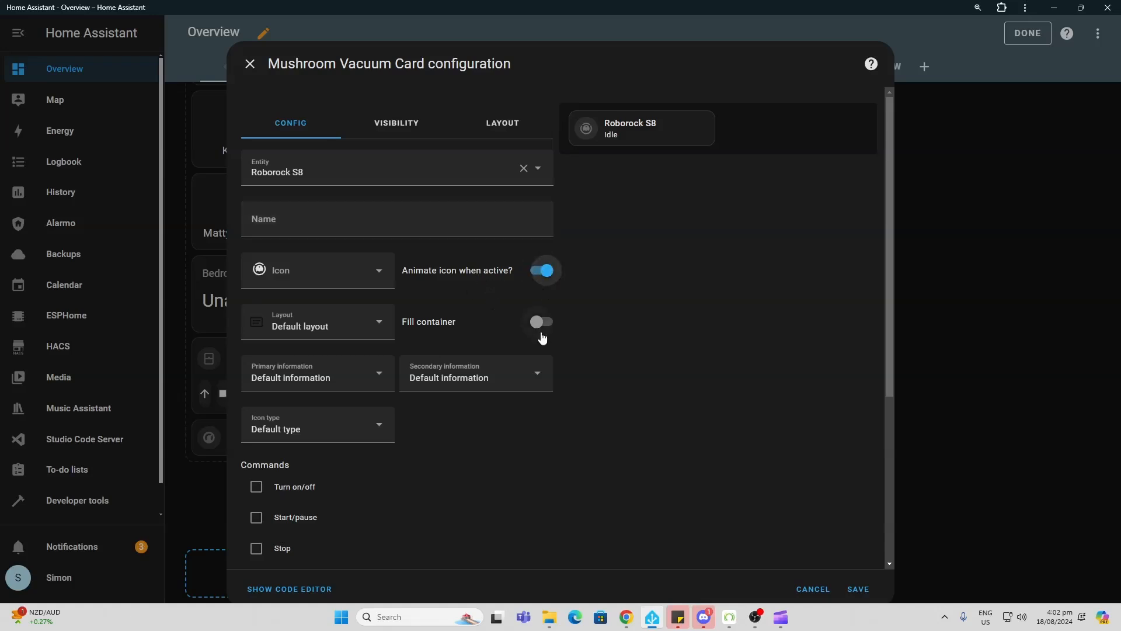
pyautogui.click(542, 322)
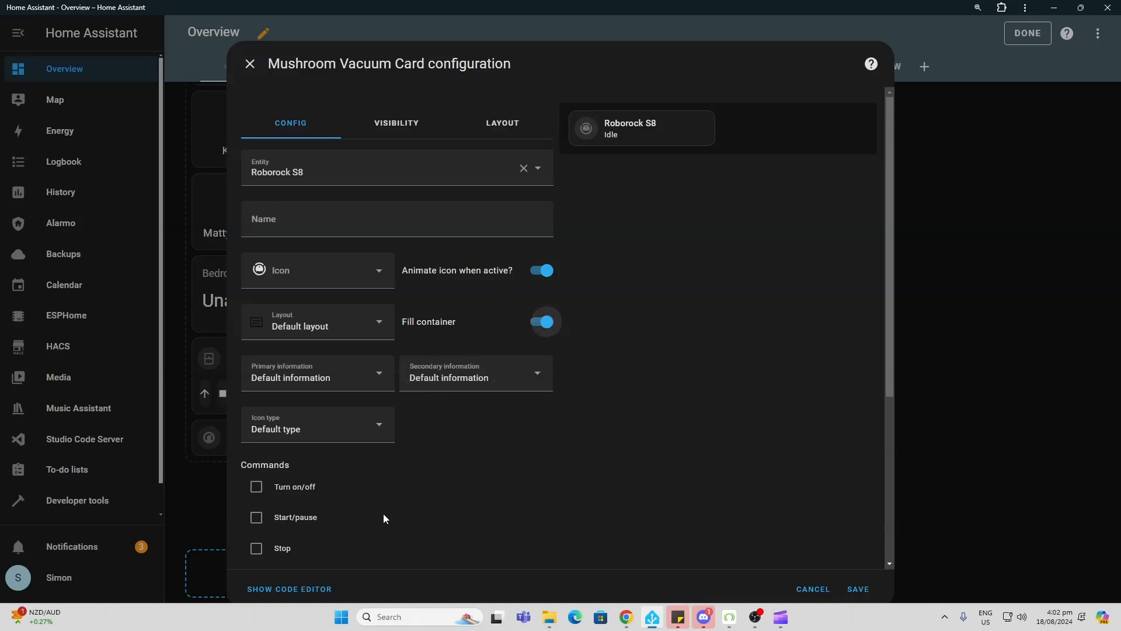
pyautogui.scroll(-3)
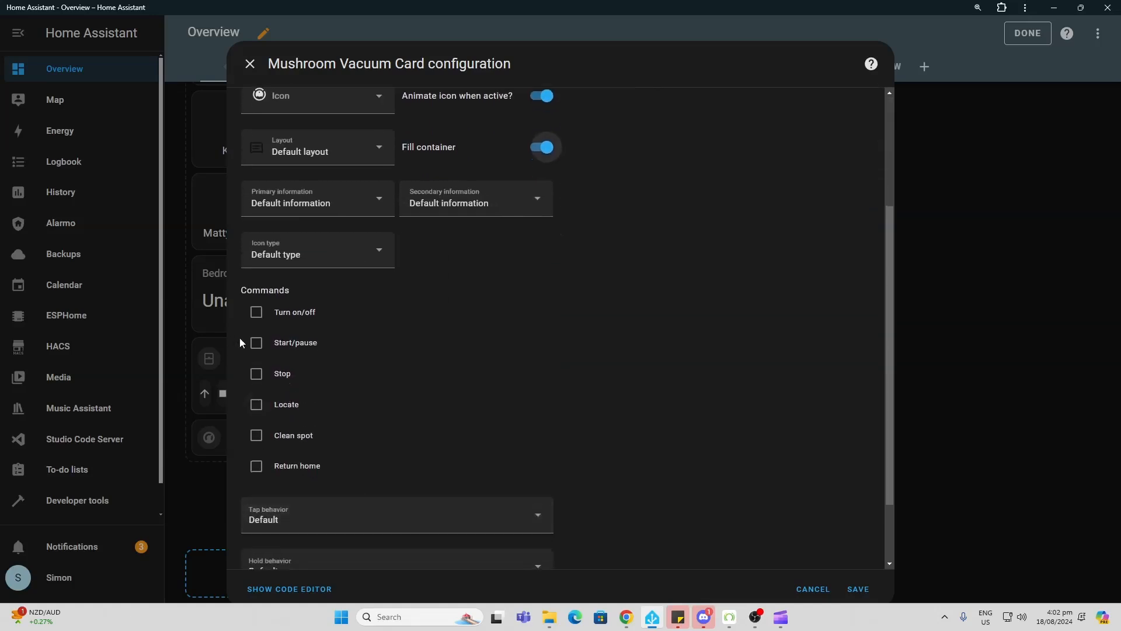
# - Enable turn on/off, start/pause, locate and clean spot commands, and save the card
pyautogui.click(255, 312)
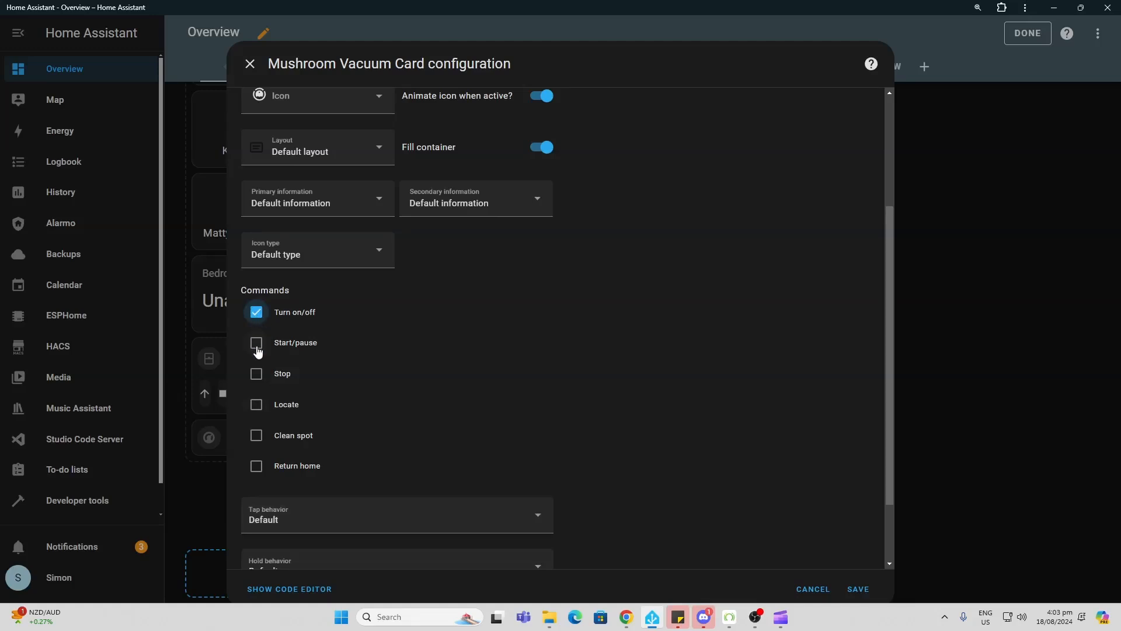
pyautogui.click(256, 342)
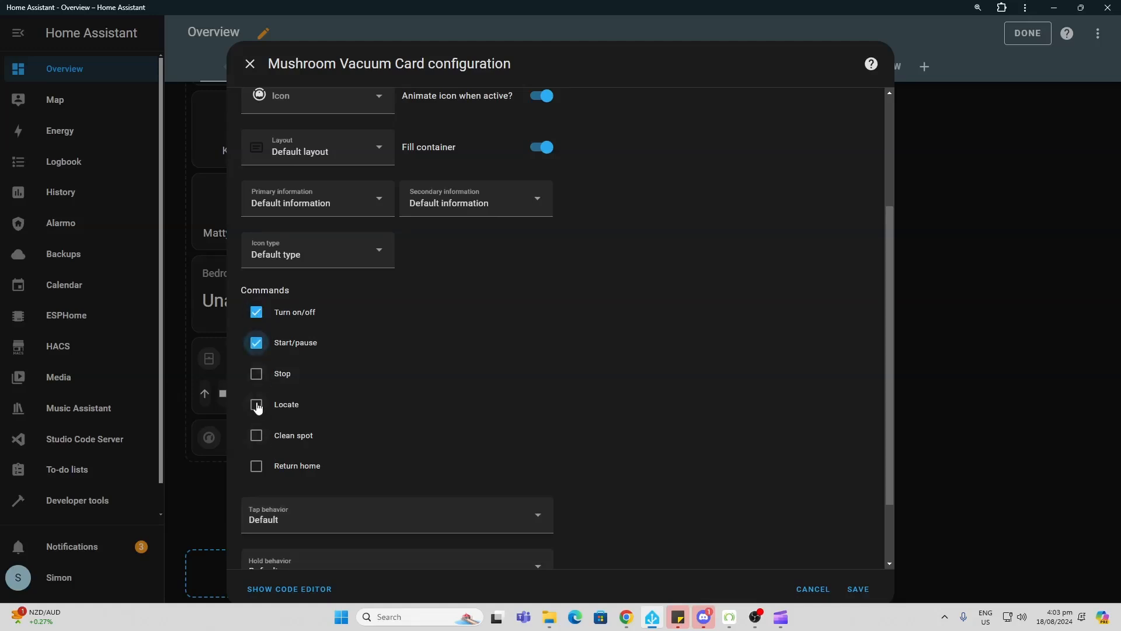
pyautogui.click(256, 404)
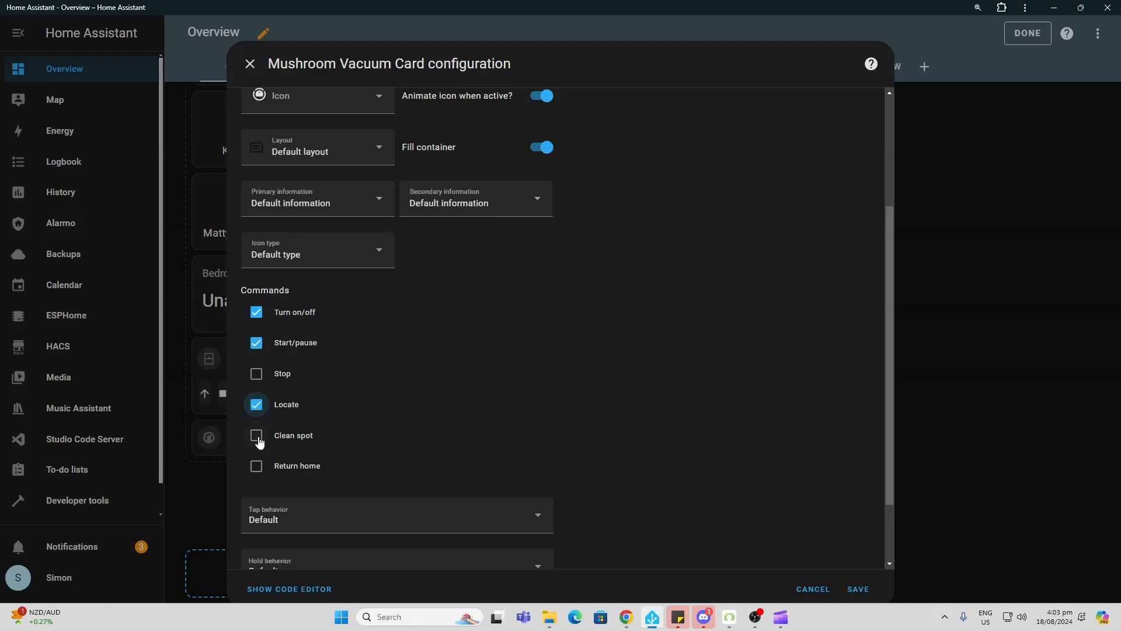
pyautogui.click(255, 439)
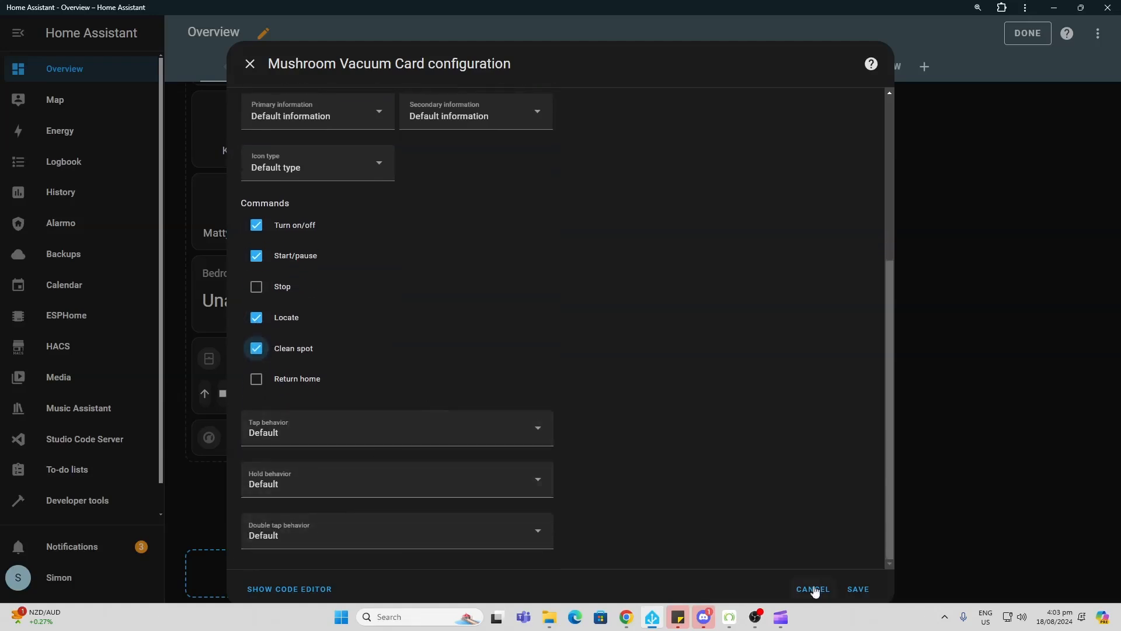
pyautogui.moveTo(858, 594)
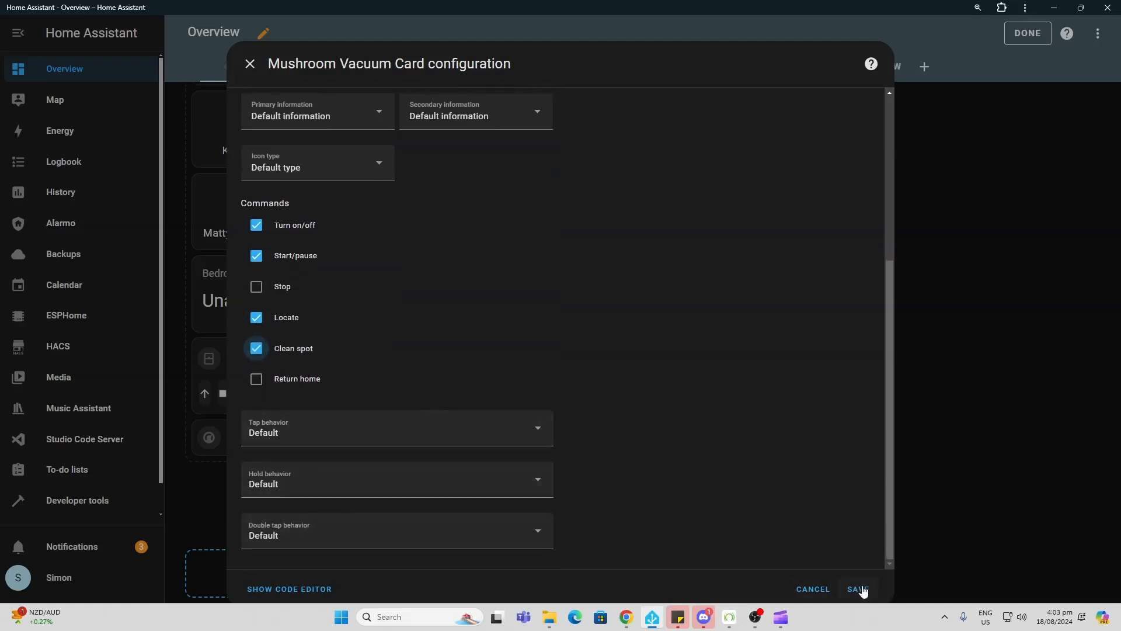
pyautogui.click(856, 589)
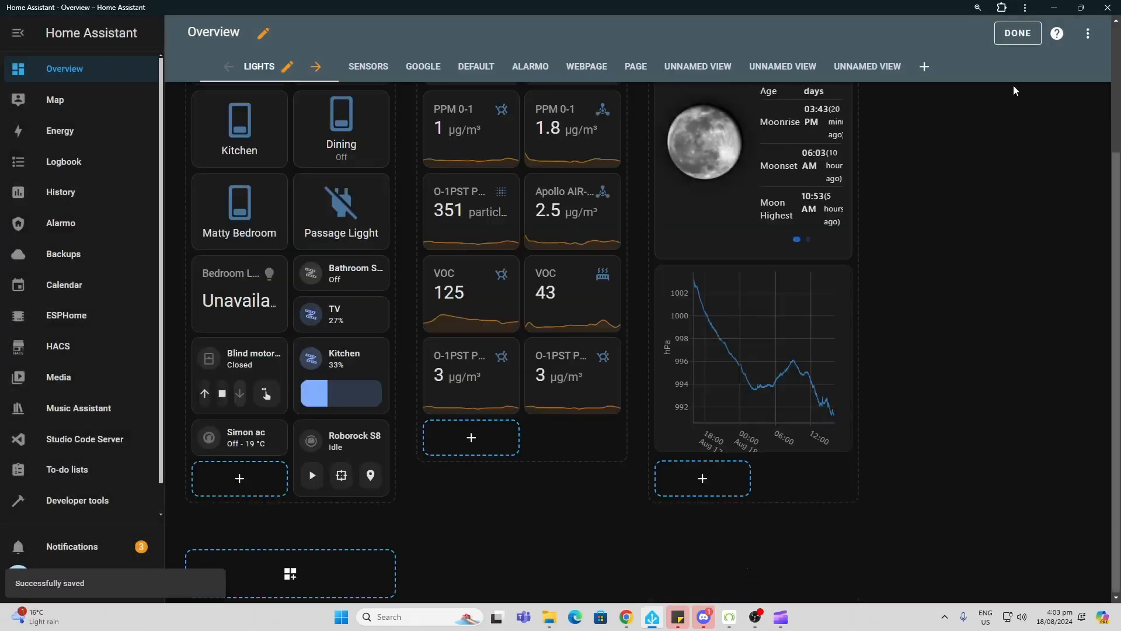
# - Exit edit mode, start then pause the Roborock S8 clean, and raise the blind cover
pyautogui.click(1018, 33)
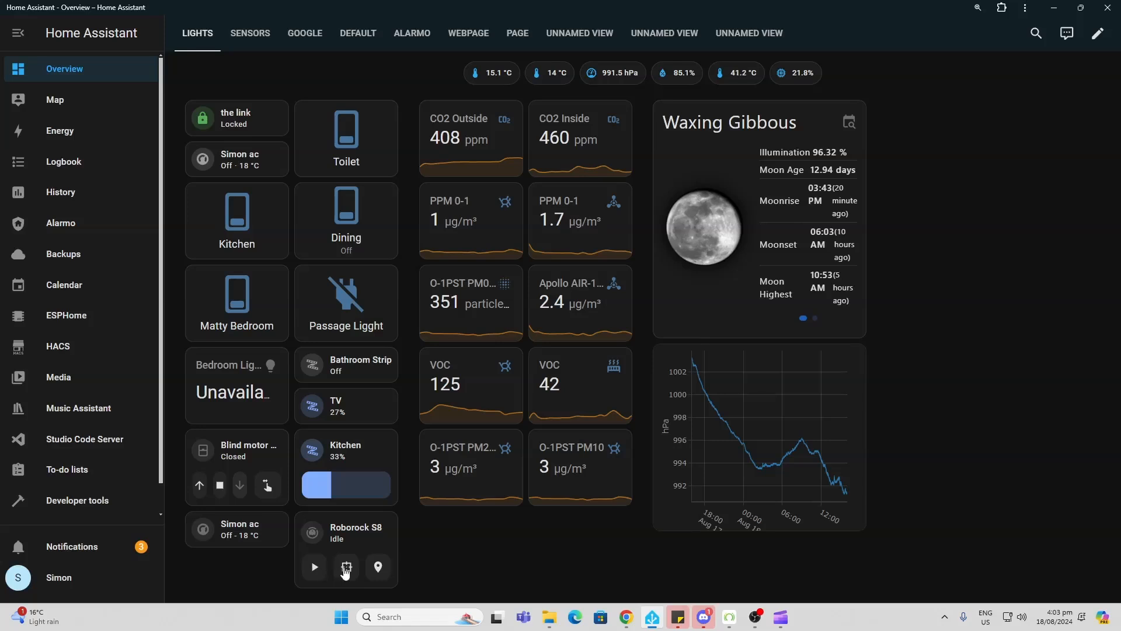
pyautogui.click(313, 566)
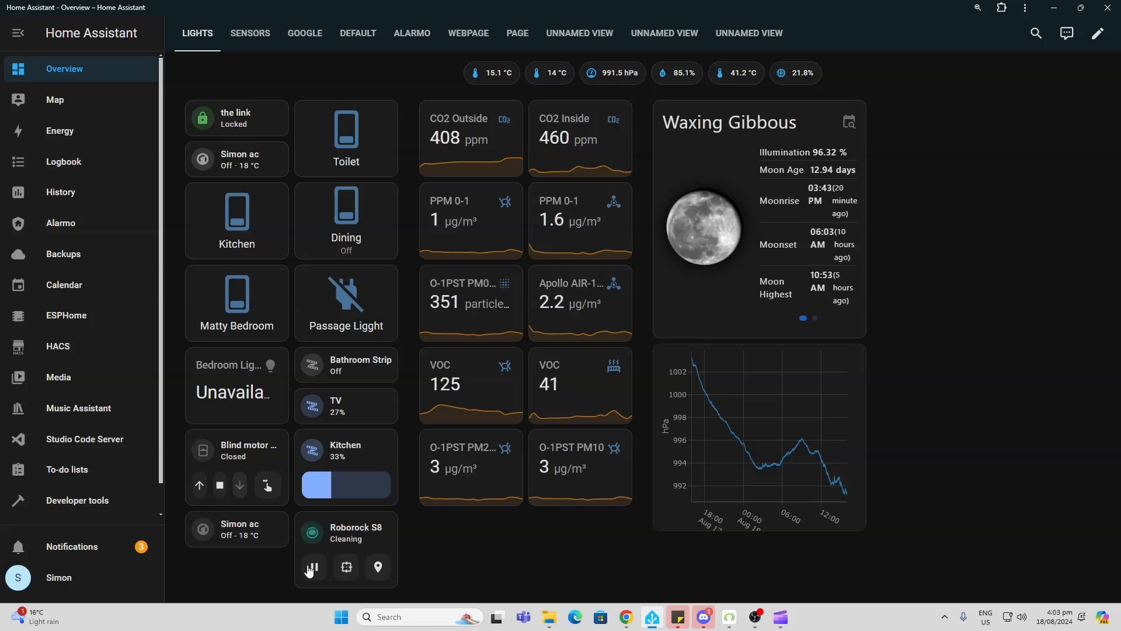
pyautogui.click(313, 570)
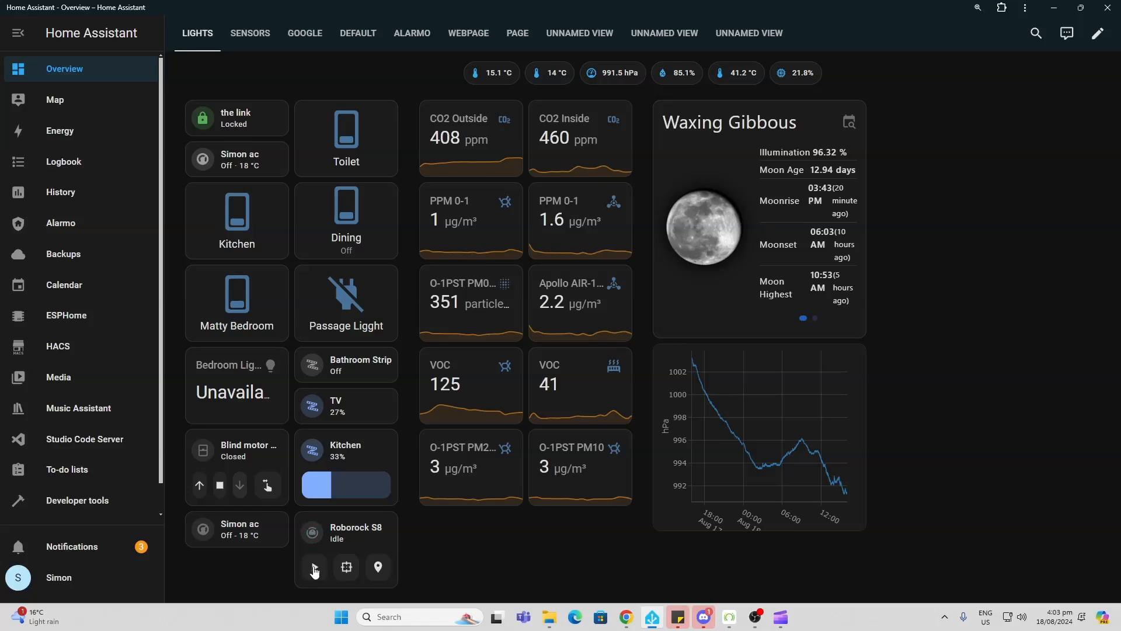
pyautogui.click(313, 568)
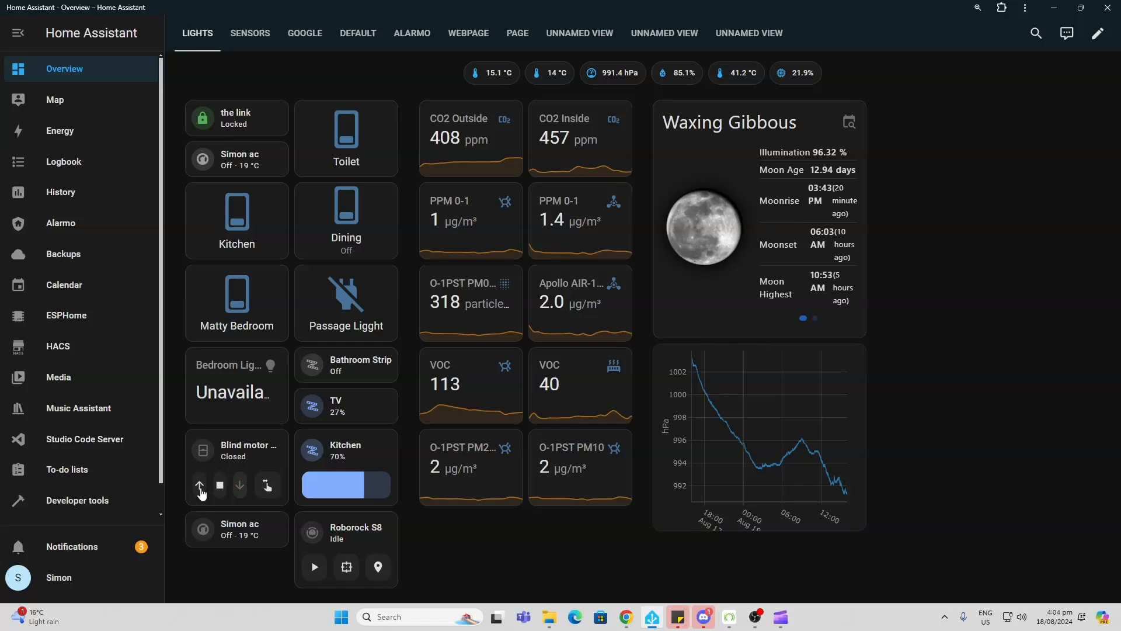
pyautogui.click(200, 486)
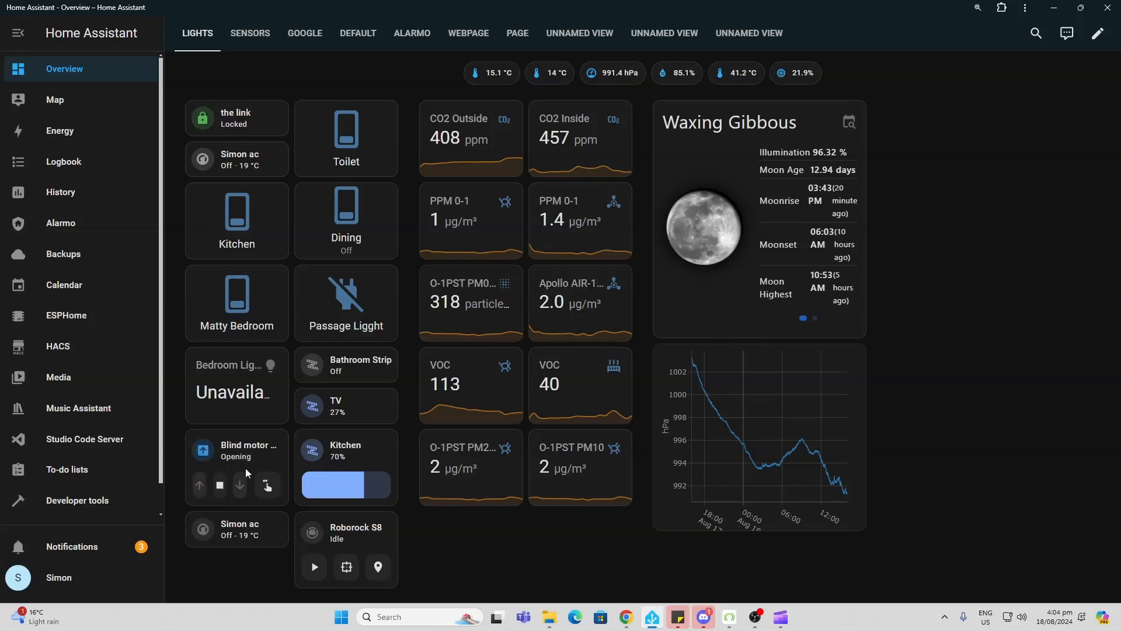